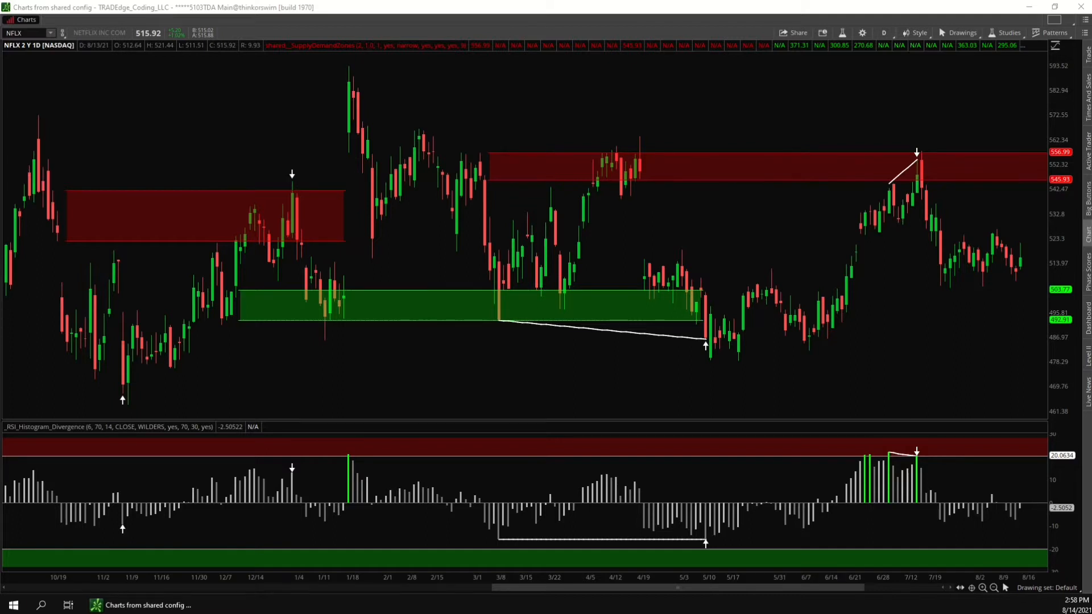
{"action": "mouse_move", "coordinate": [888, 164]}
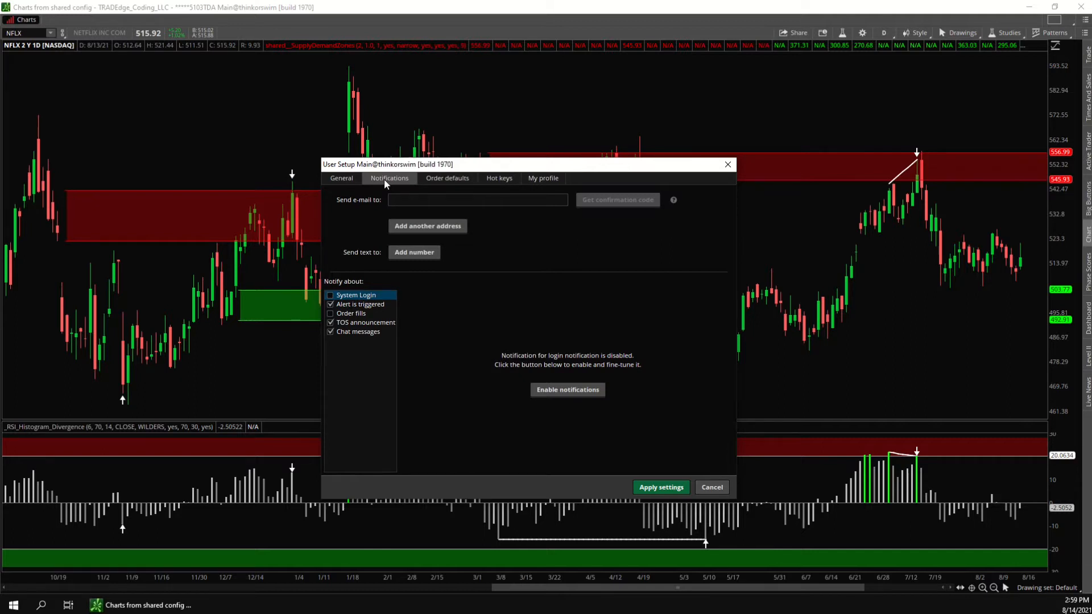
Enable notifications for triggered alerts with sound and mobile push, and apply the settings.
{"action": "left_click", "coordinate": [477, 199]}
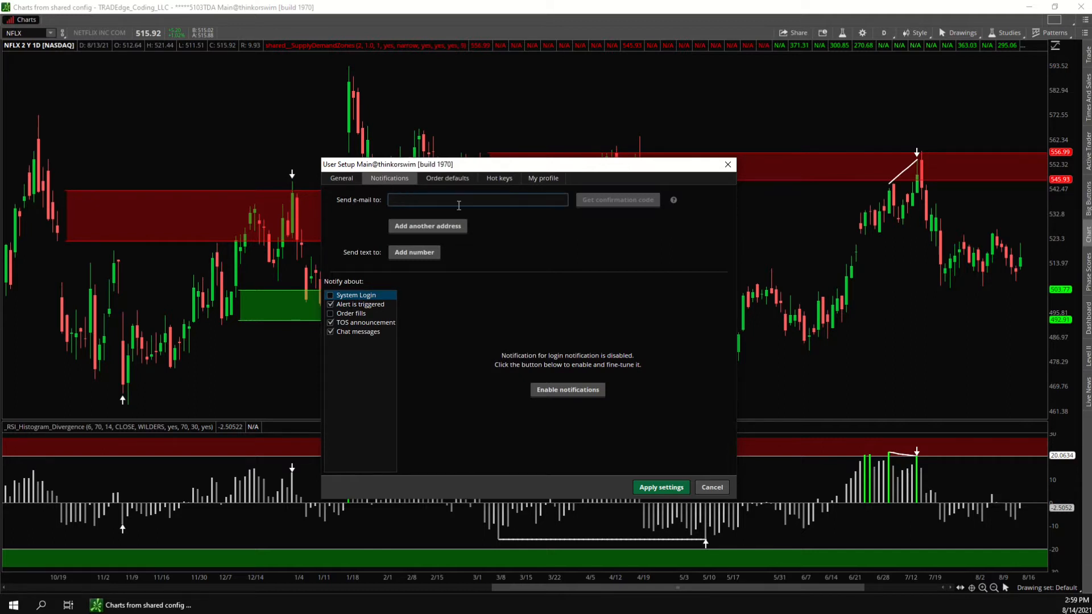
{"action": "left_click", "coordinate": [413, 252]}
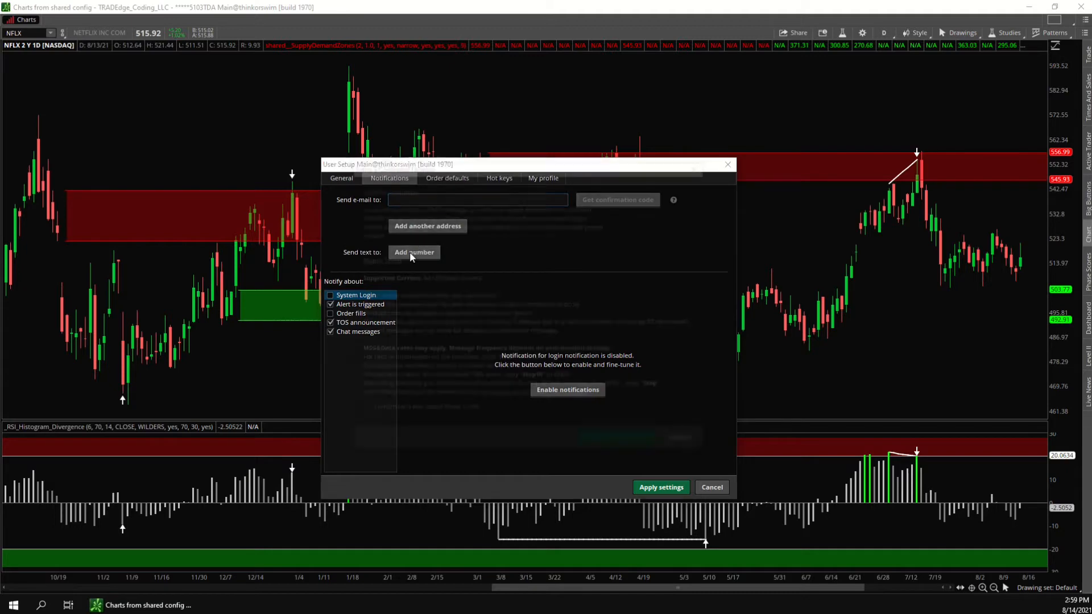
{"action": "left_click", "coordinate": [413, 252]}
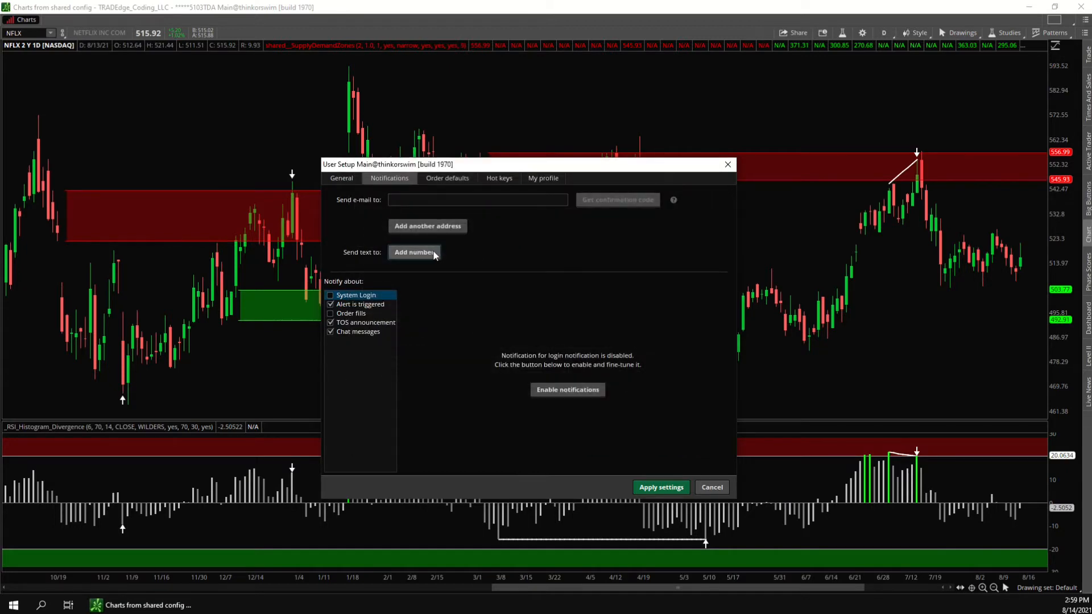
{"action": "left_click", "coordinate": [360, 305]}
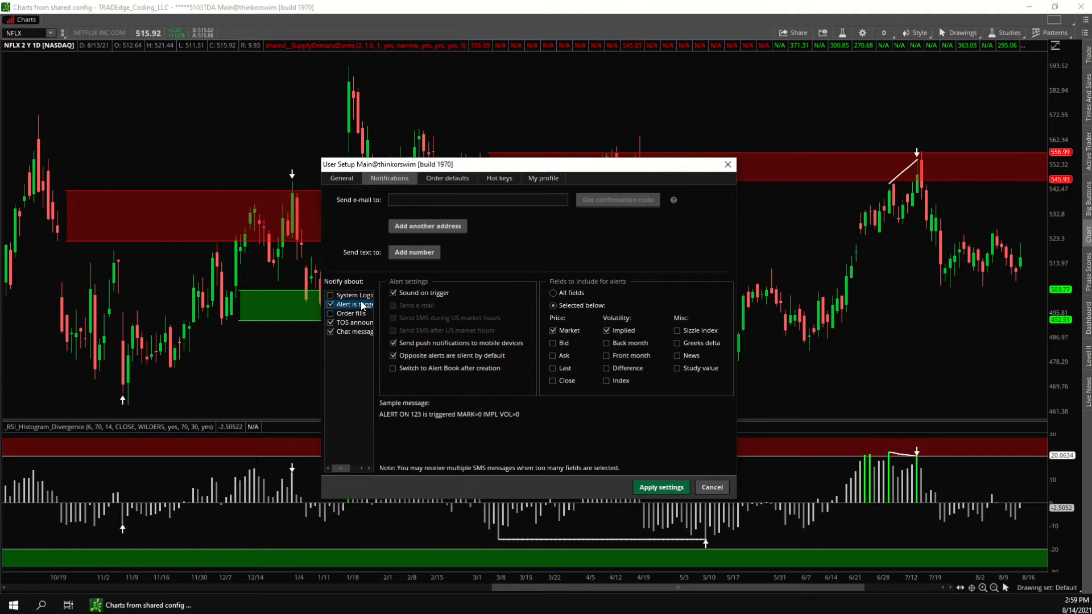
{"action": "mouse_move", "coordinate": [446, 321]}
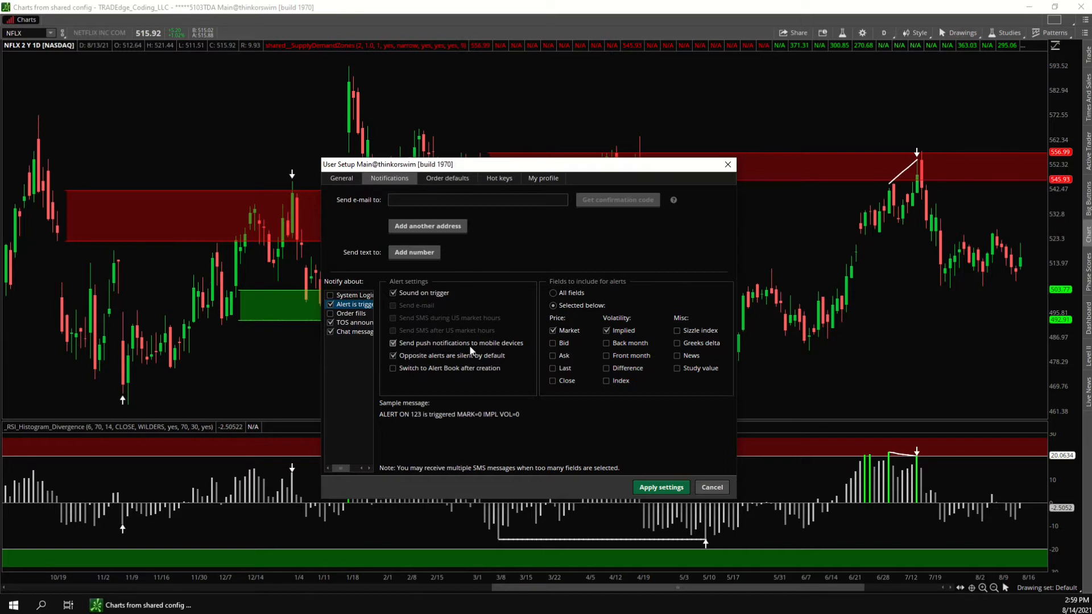
{"action": "mouse_move", "coordinate": [472, 348]}
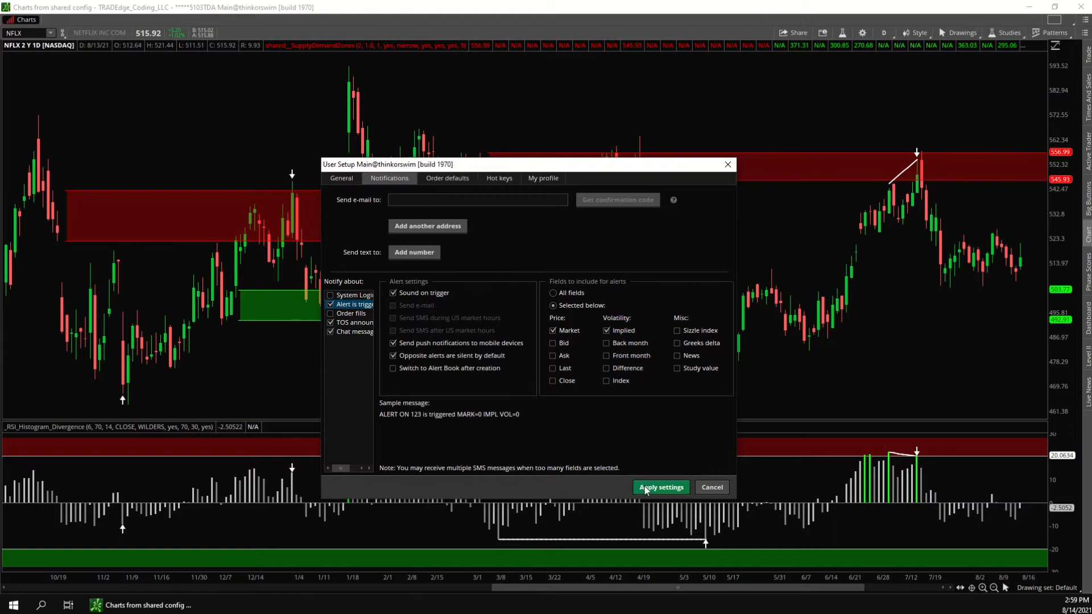
{"action": "left_click", "coordinate": [660, 487]}
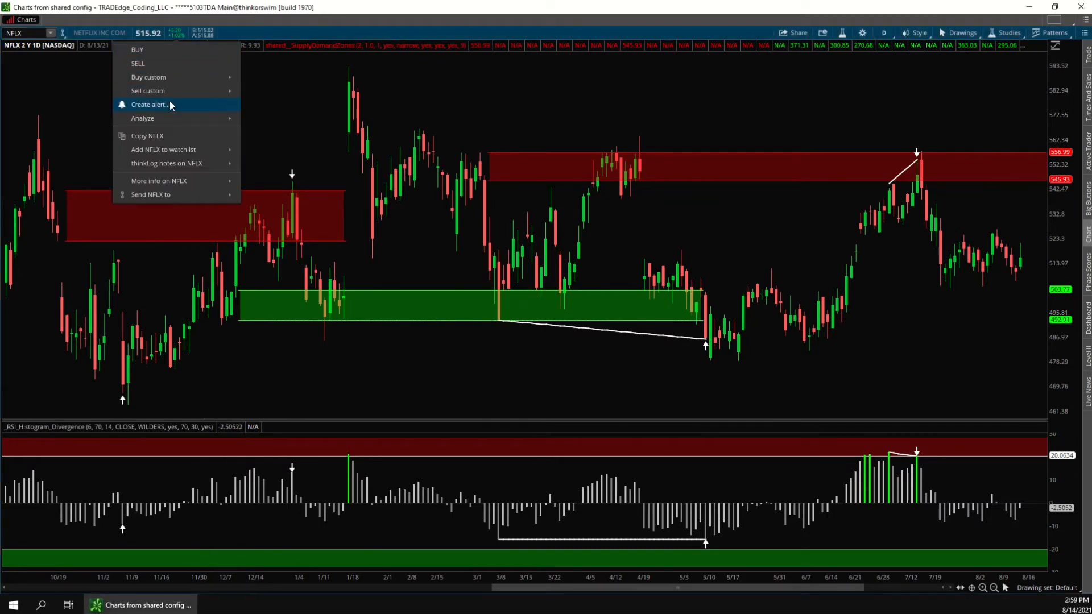
{"action": "mouse_move", "coordinate": [179, 105]}
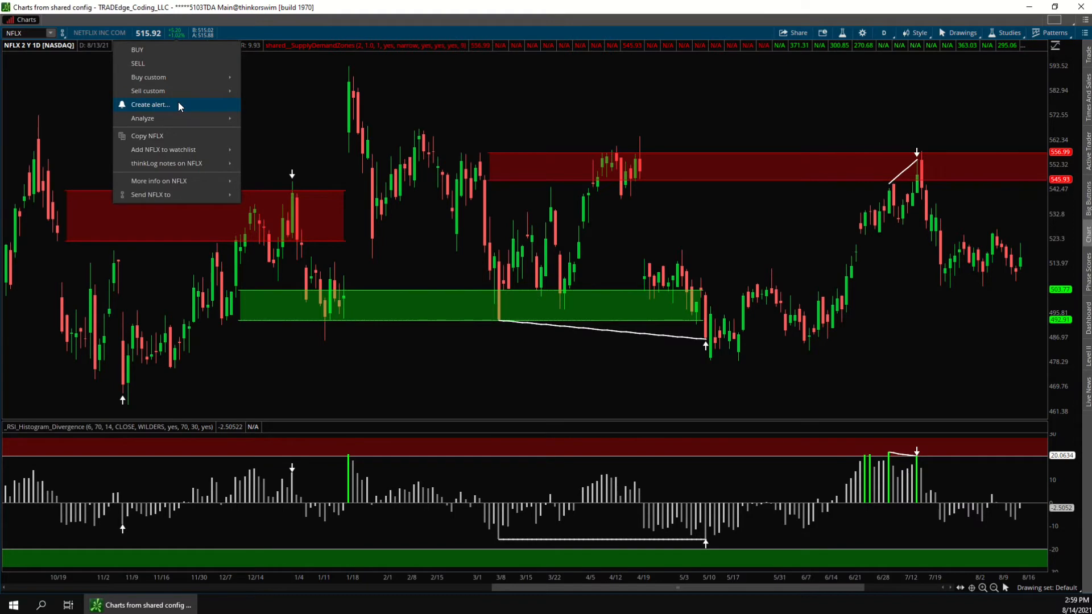
Create an NFLX alert based on a STUDY condition and open the study condition editor.
{"action": "left_click", "coordinate": [151, 103]}
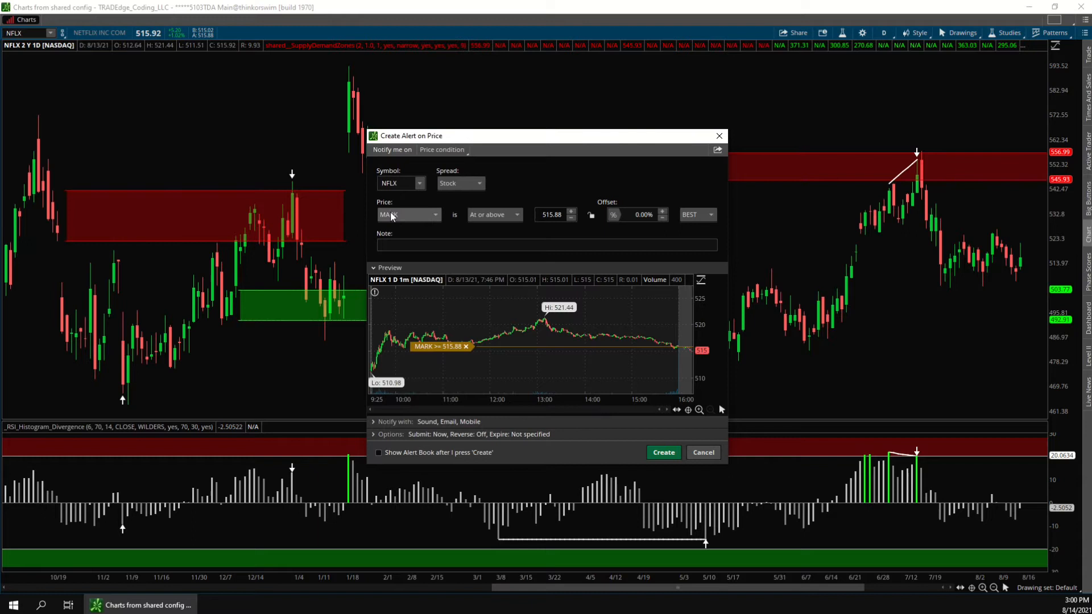
{"action": "left_click", "coordinate": [407, 214]}
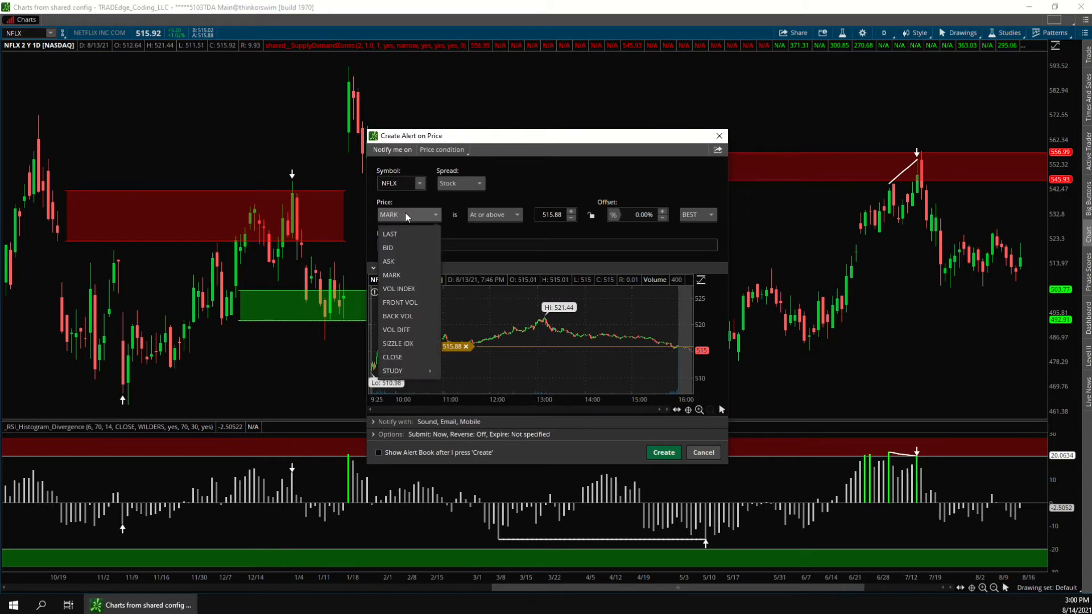
{"action": "mouse_move", "coordinate": [391, 370]}
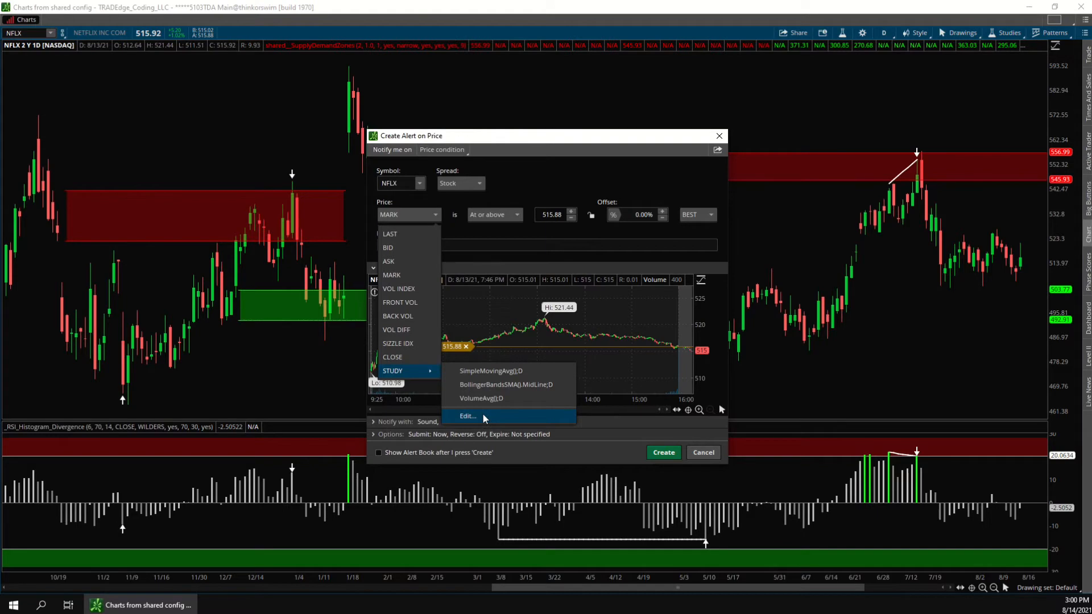
{"action": "left_click", "coordinate": [468, 416]}
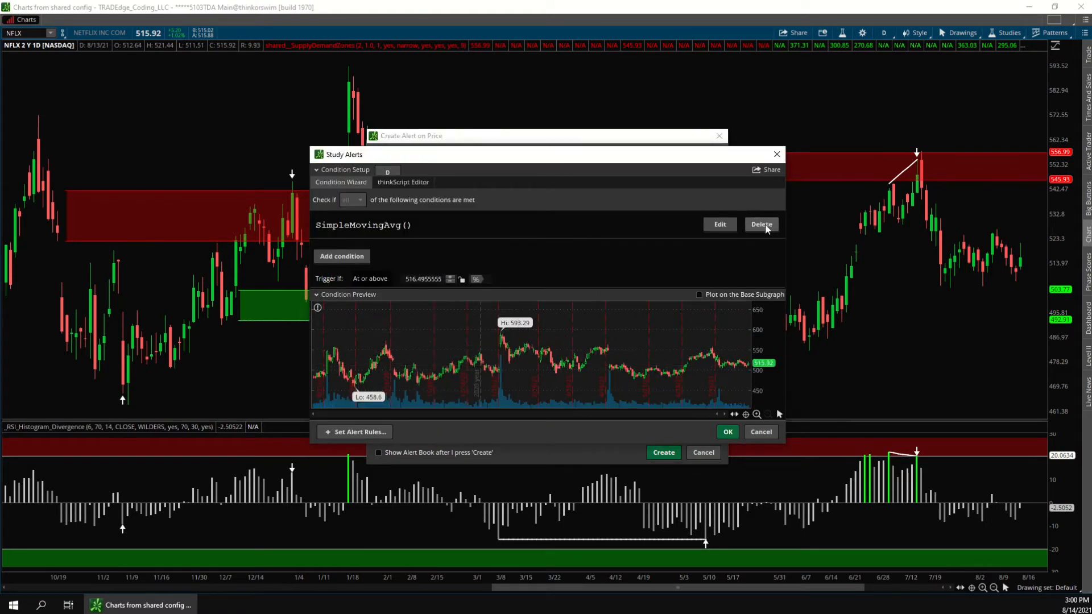
Replace the default SimpleMovingAvg condition with a new 'high is greater than or equal to' condition.
{"action": "left_click", "coordinate": [760, 224]}
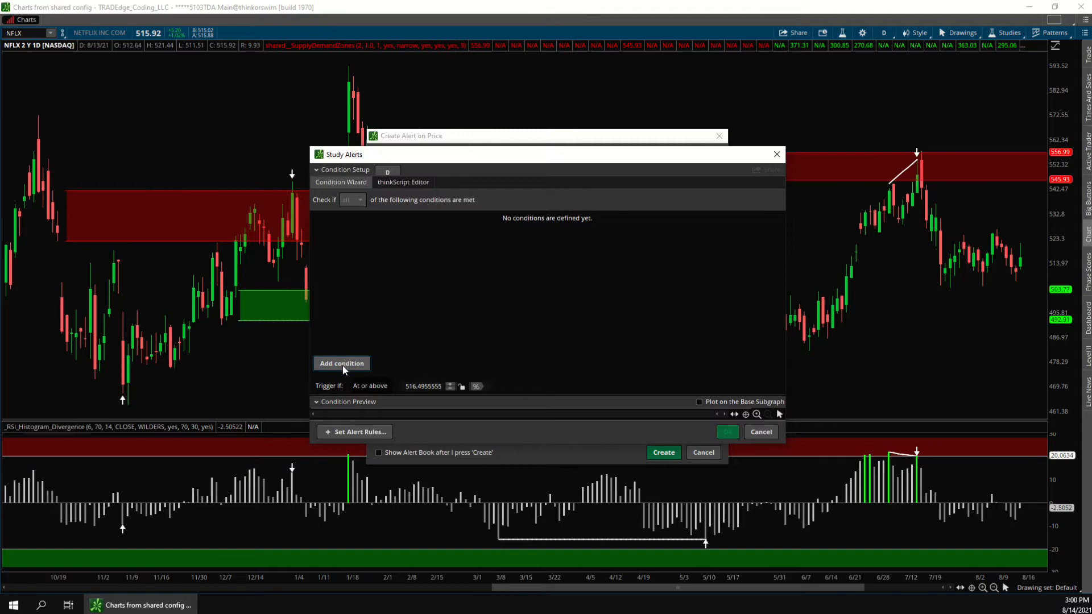
{"action": "left_click", "coordinate": [342, 363]}
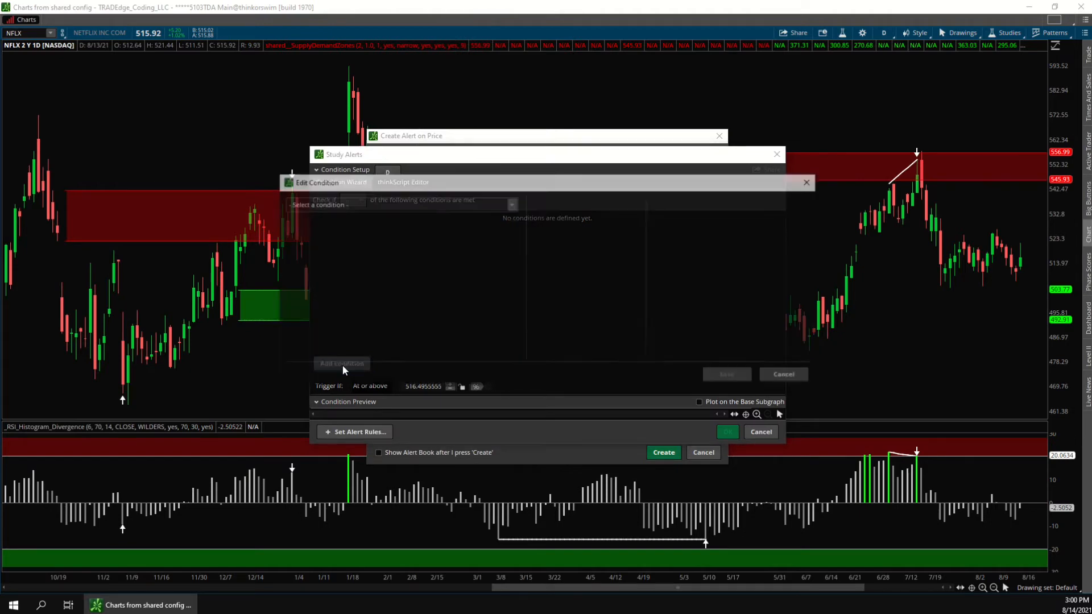
{"action": "left_click", "coordinate": [398, 203]}
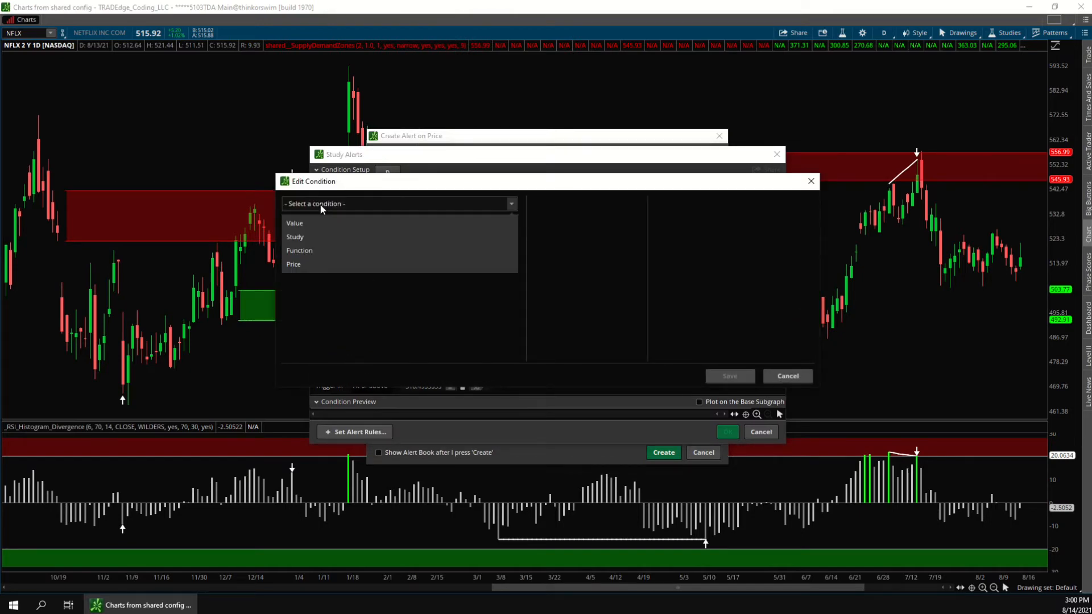
{"action": "mouse_move", "coordinate": [294, 264]}
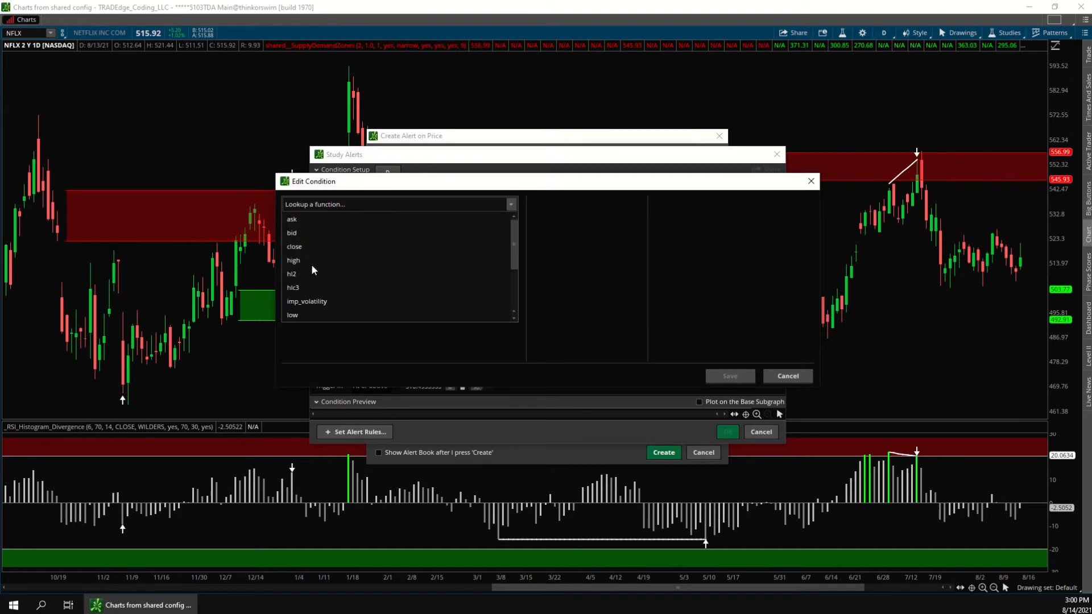
{"action": "left_click", "coordinate": [294, 260]}
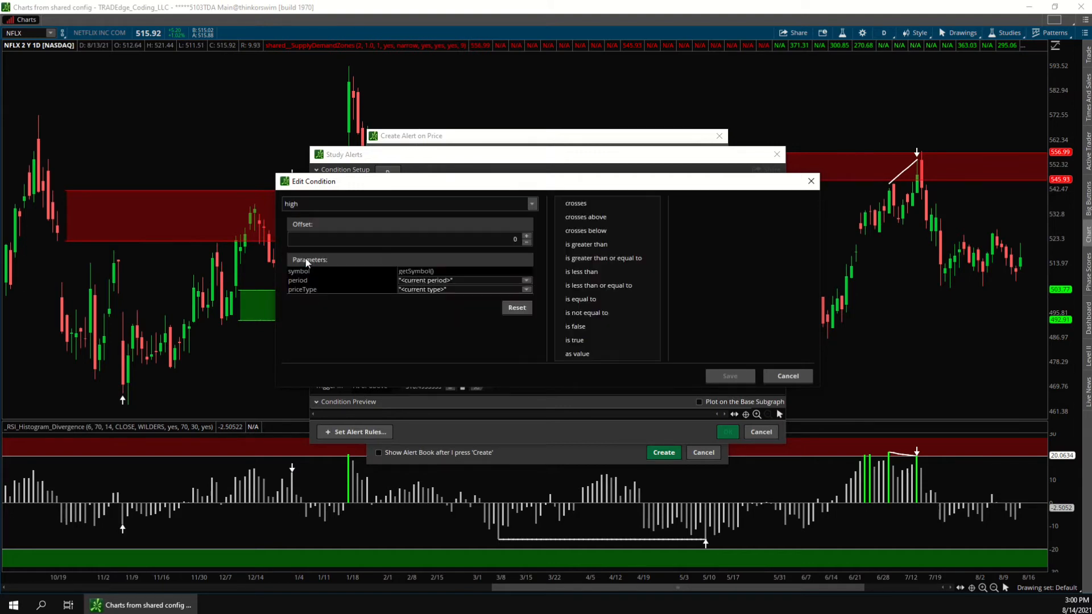
{"action": "left_click", "coordinate": [603, 257]}
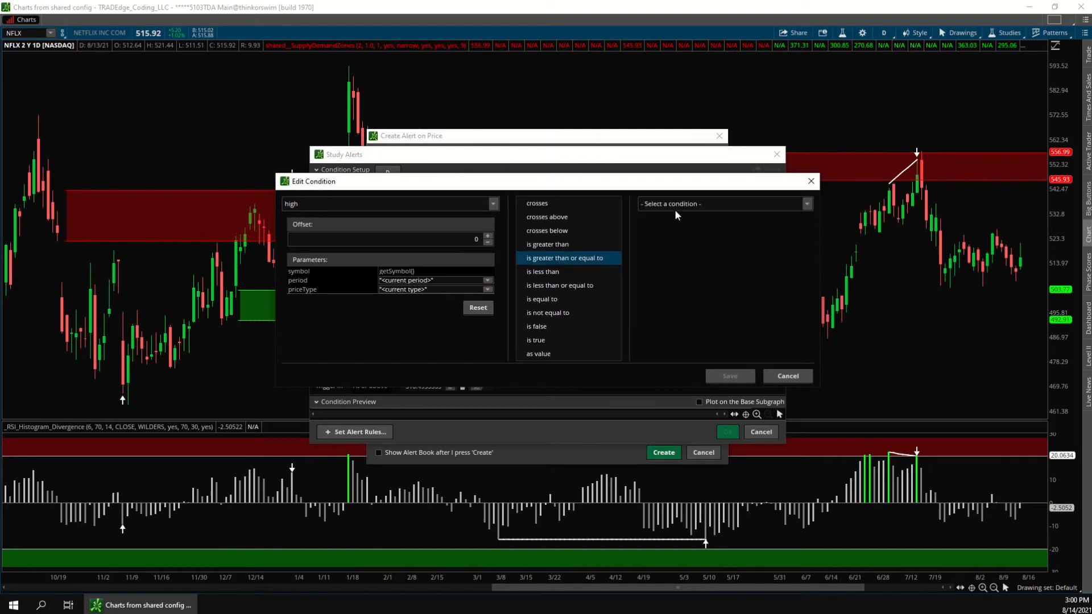
Compare high against the shared__SupplyDemandZones_scan study's lowerSupply1 plot and save the condition.
{"action": "left_click", "coordinate": [724, 204]}
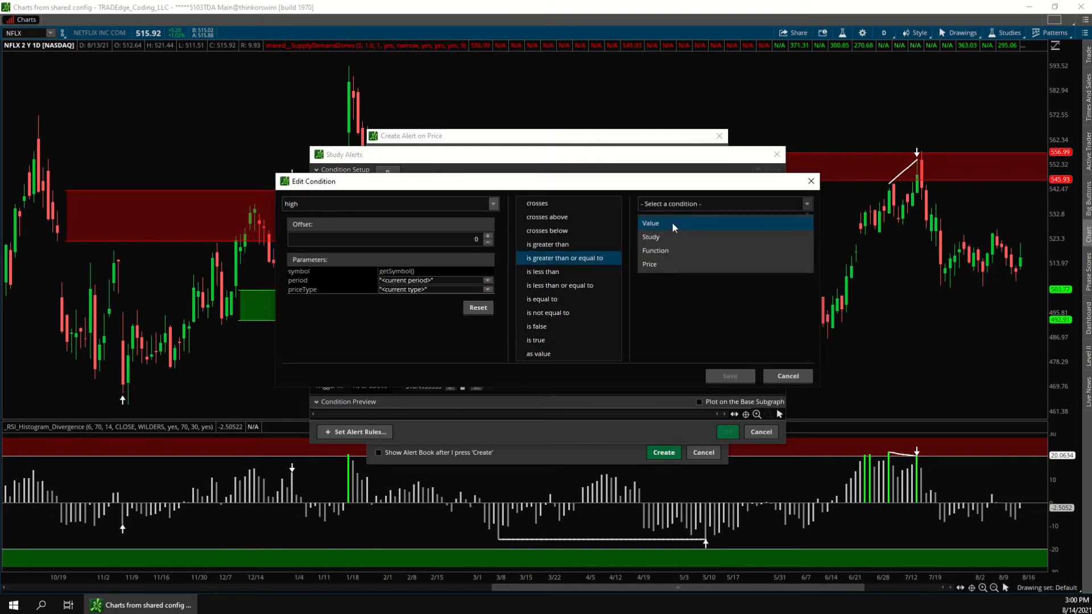
{"action": "mouse_move", "coordinate": [674, 237]}
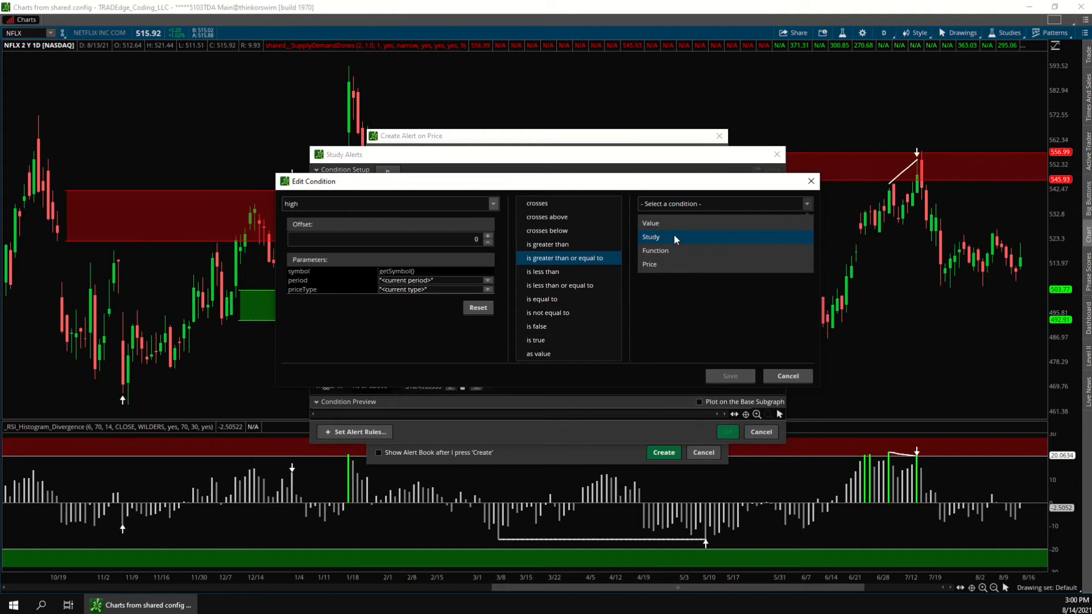
{"action": "left_click", "coordinate": [650, 236]}
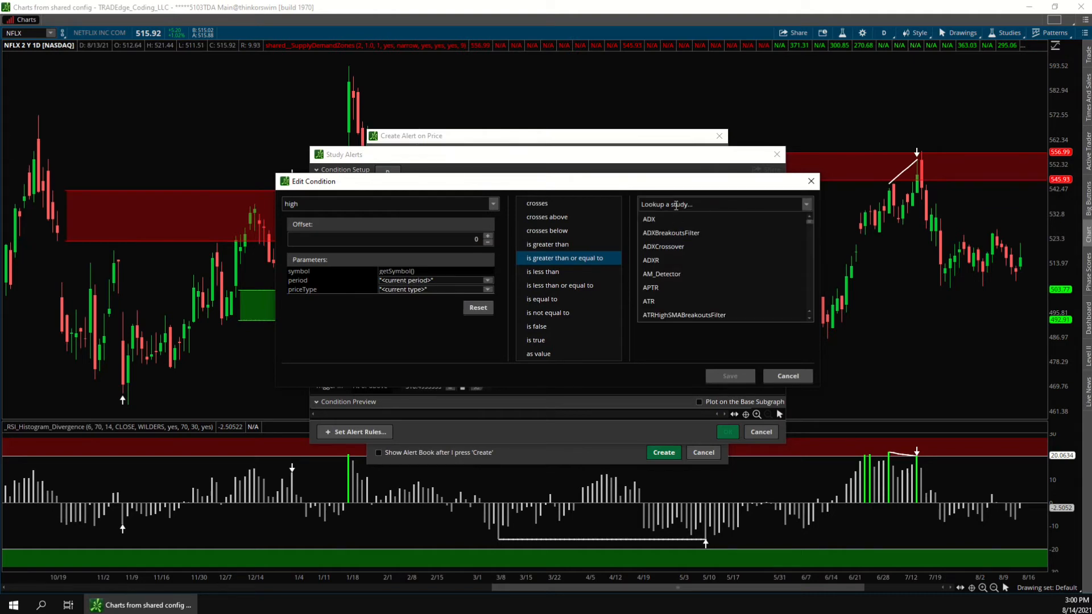
{"action": "type", "text": "supply"}
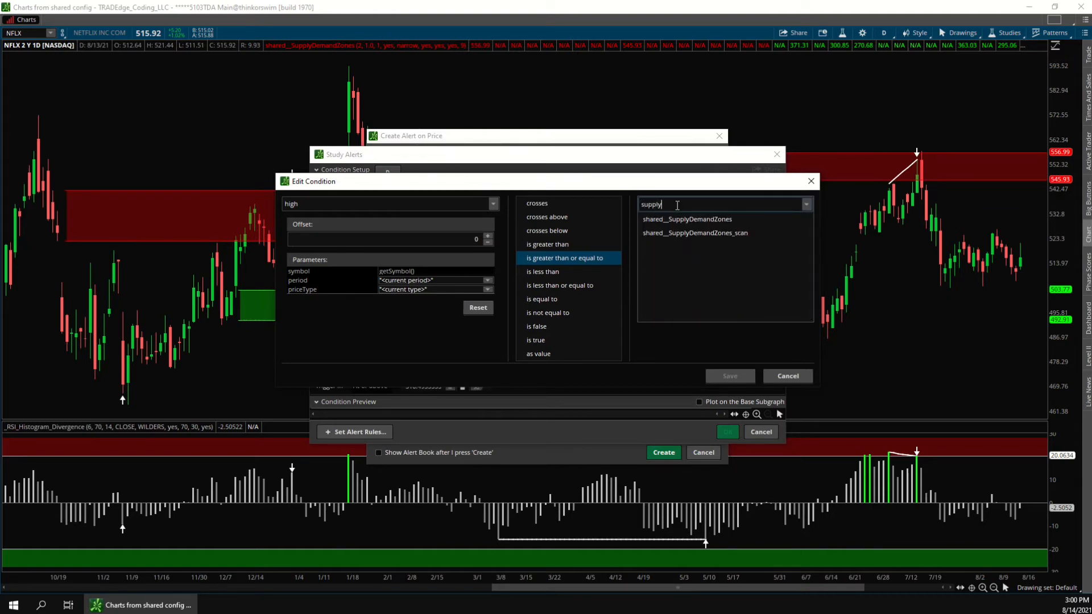
{"action": "left_click", "coordinate": [693, 233]}
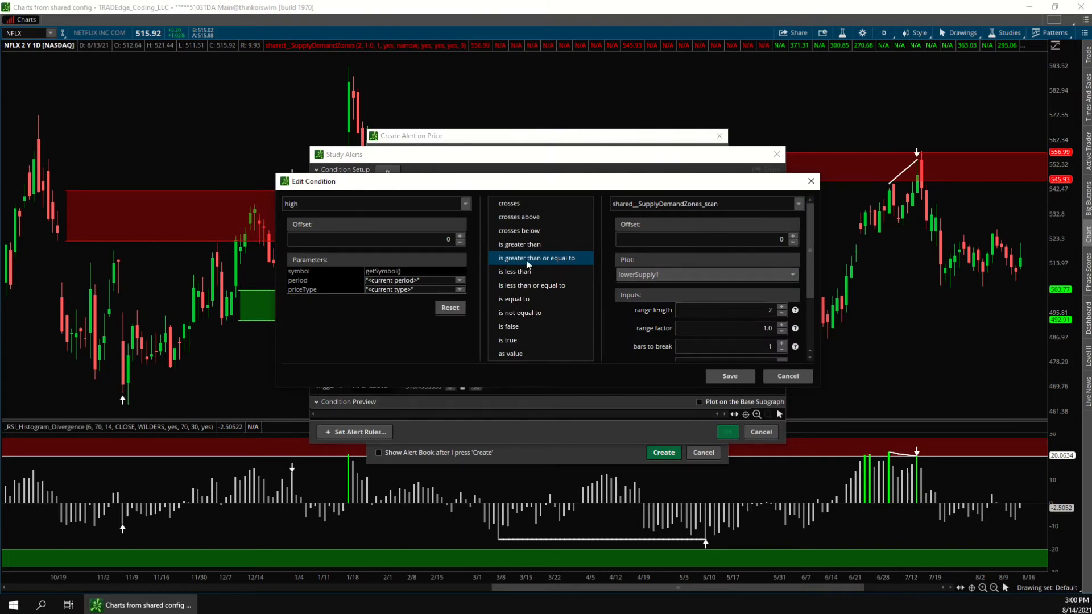
{"action": "mouse_move", "coordinate": [908, 223]}
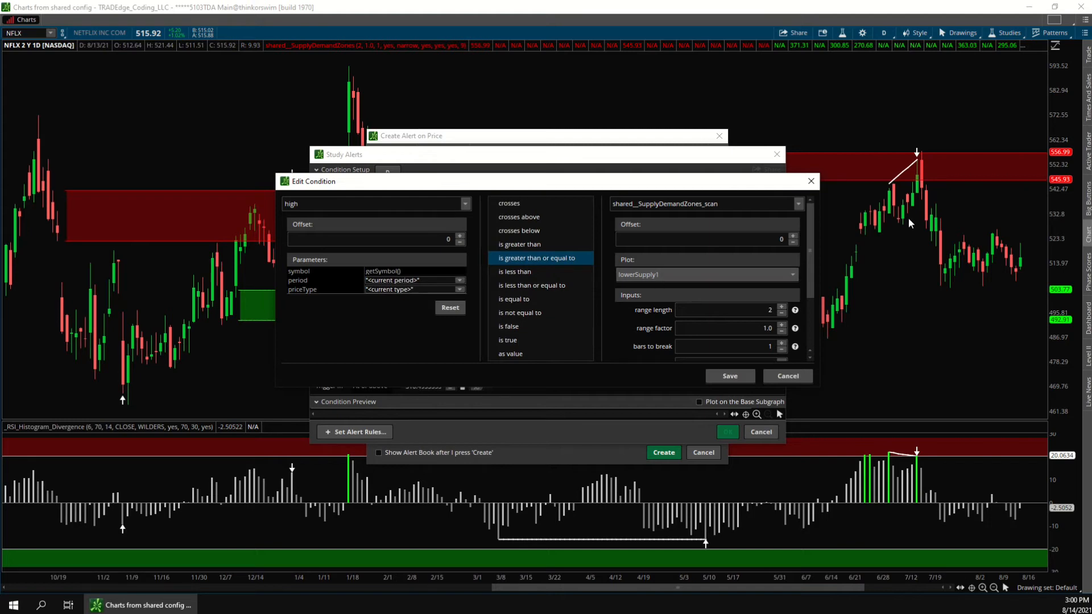
{"action": "mouse_move", "coordinate": [908, 184]}
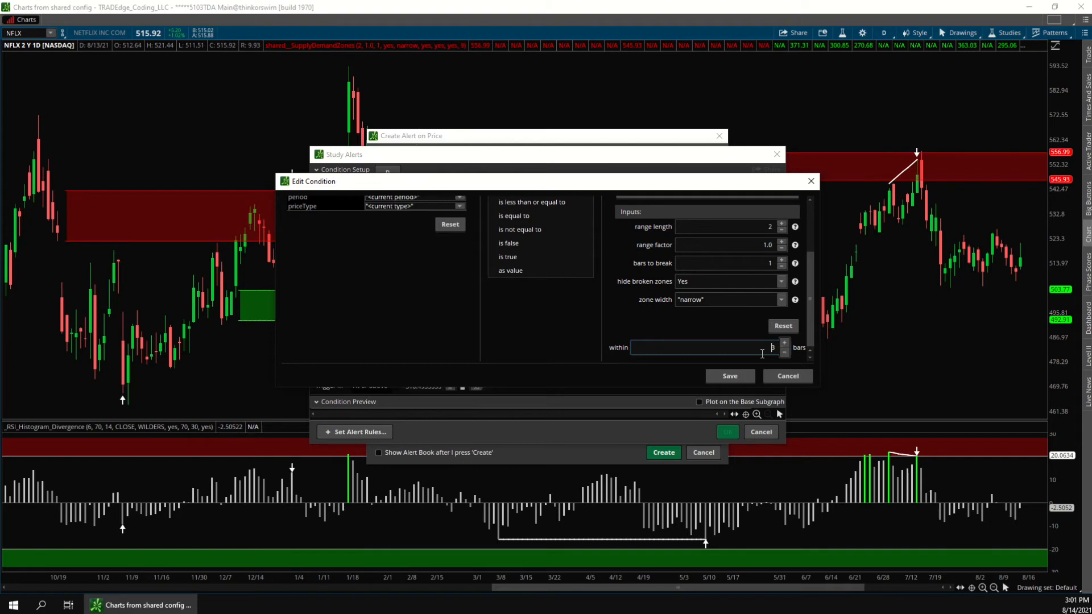
{"action": "left_click", "coordinate": [729, 376]}
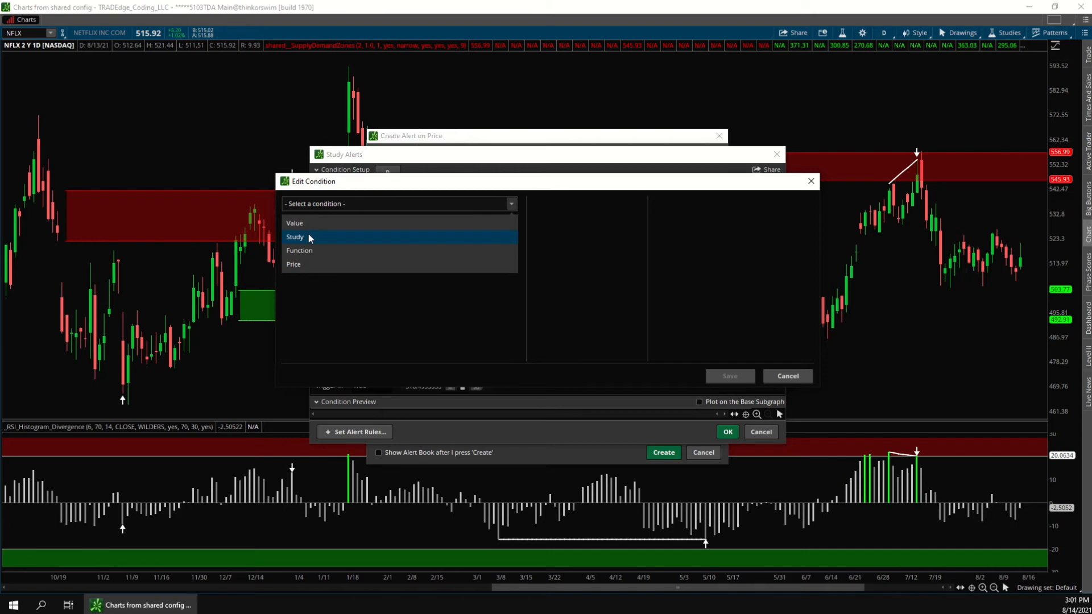
Add and save the condition 'shared__RSI_Divergence_upper bearish is true'.
{"action": "left_click", "coordinate": [295, 236]}
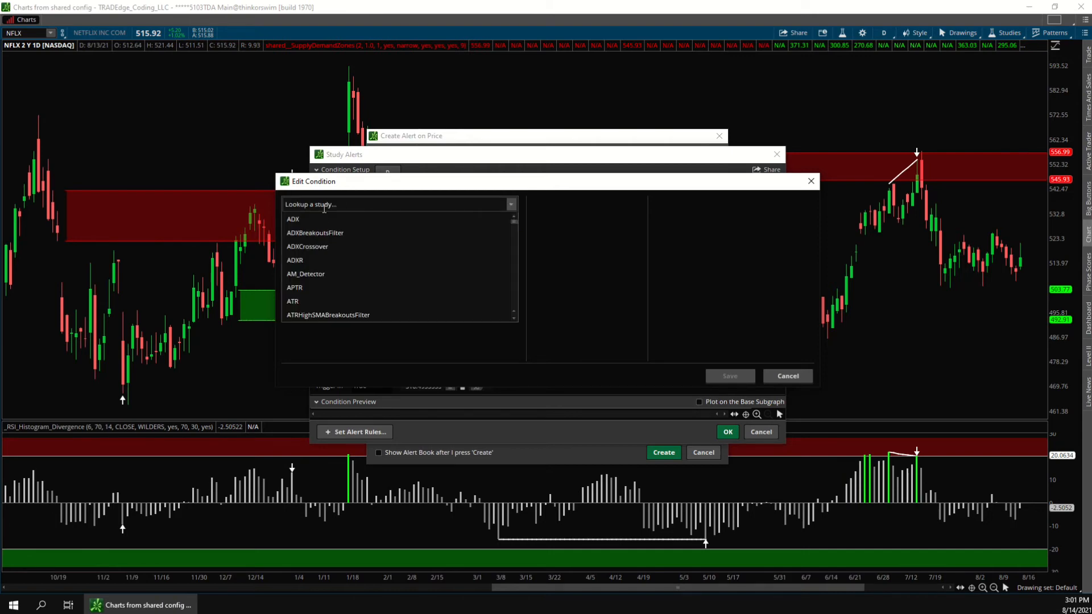
{"action": "type", "text": "div"}
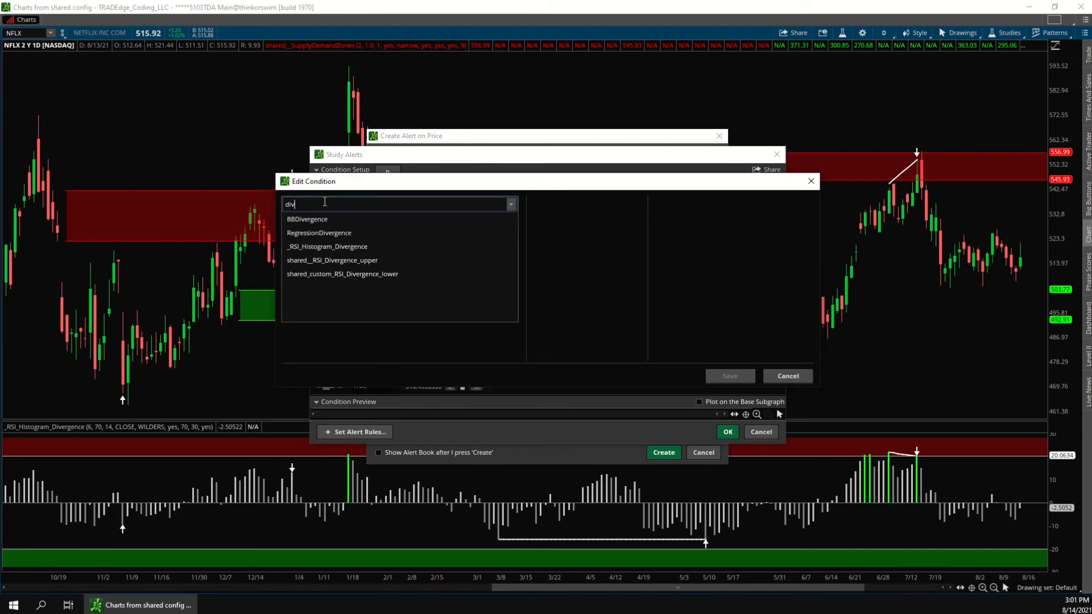
{"action": "type", "text": "er"}
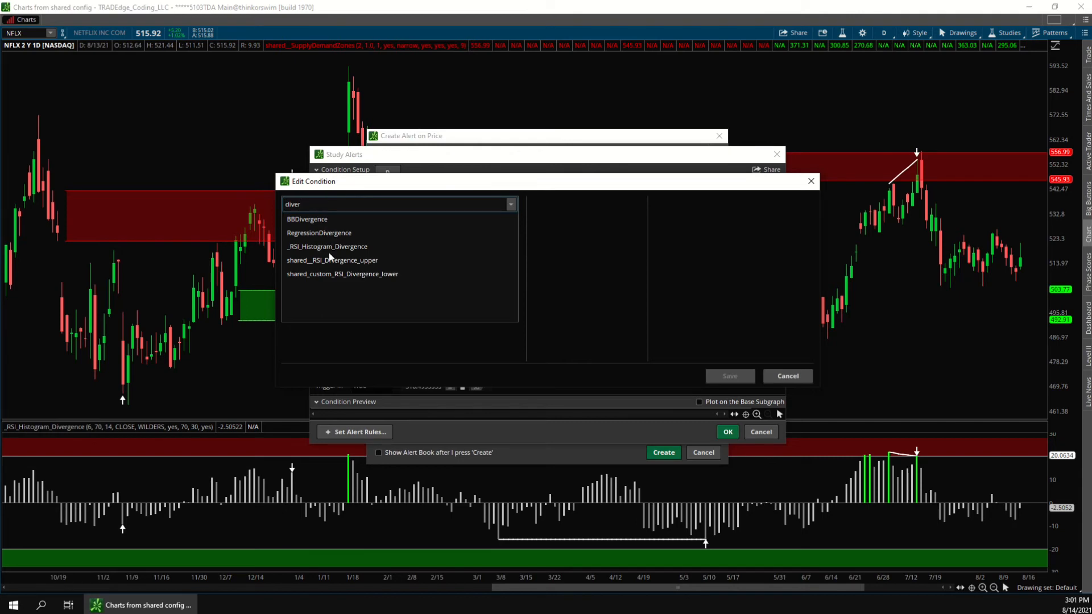
{"action": "left_click", "coordinate": [332, 260]}
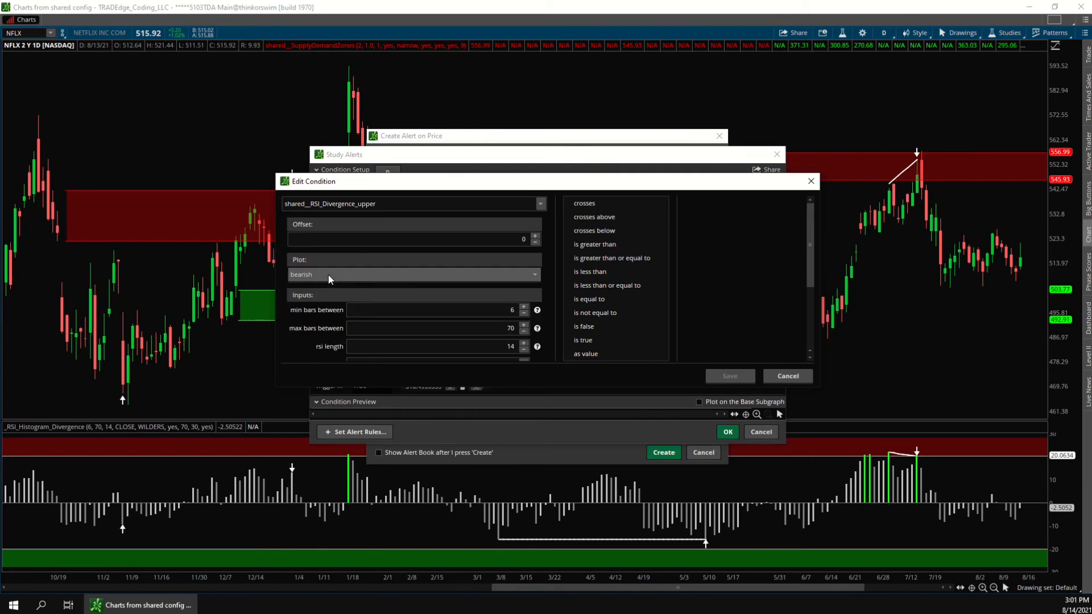
{"action": "left_click", "coordinate": [584, 340]}
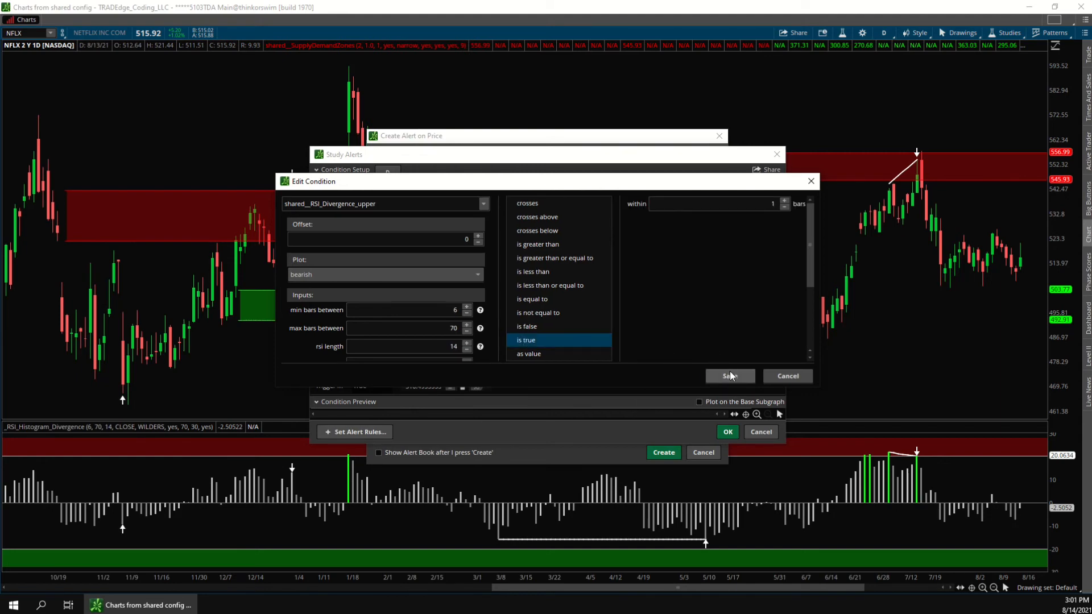
{"action": "left_click", "coordinate": [728, 376]}
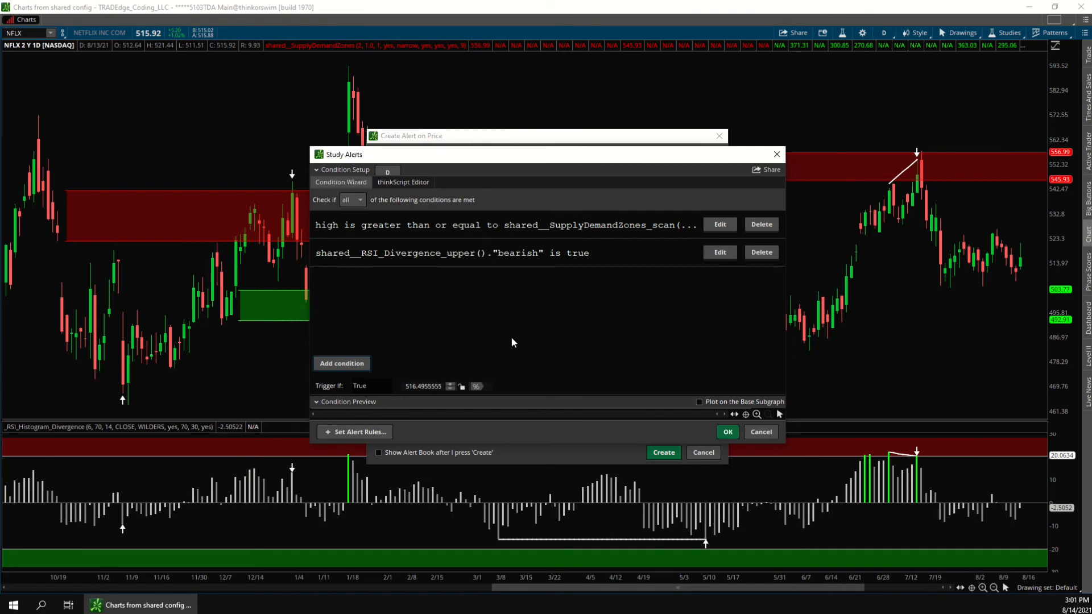
Confirm both study conditions so the price alert uses STUDY is True.
{"action": "left_click", "coordinate": [351, 200]}
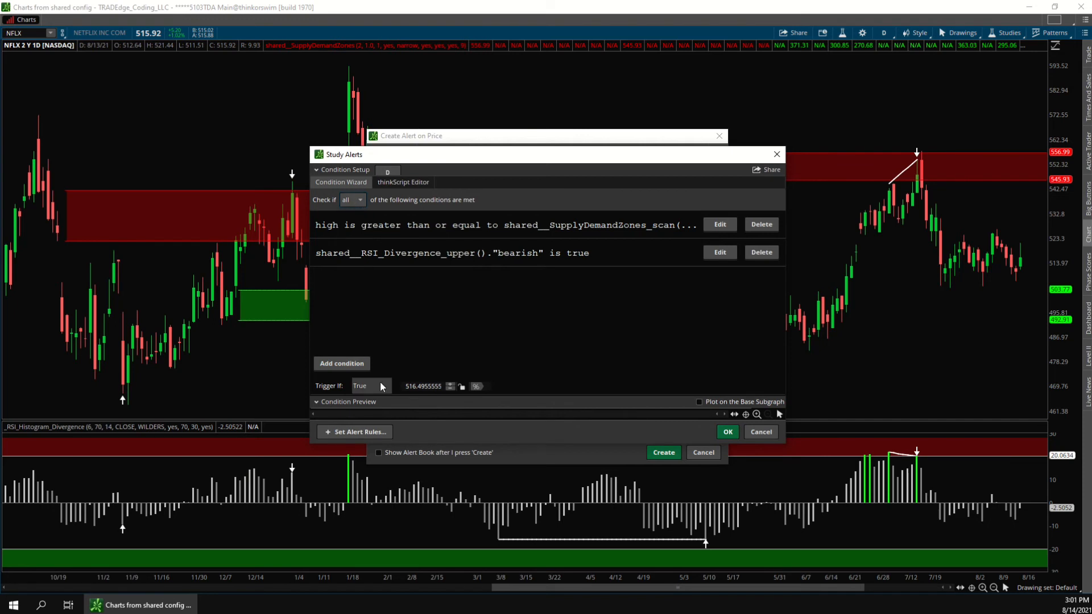
{"action": "left_click", "coordinate": [760, 432]}
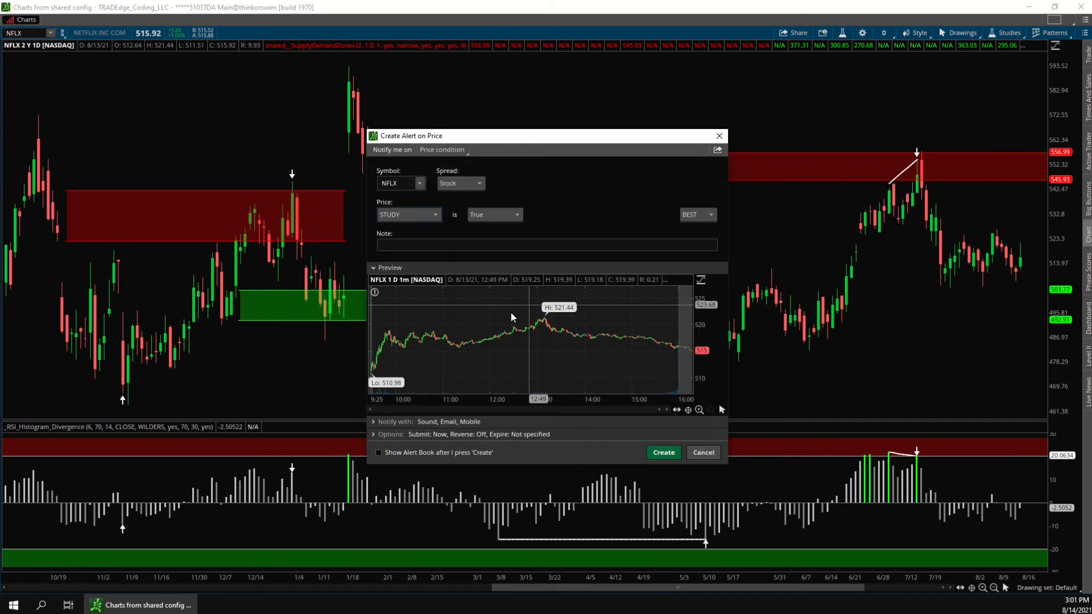
Hide the preview, review the 'Notify with' options, and create the NFLX study alert.
{"action": "left_click", "coordinate": [373, 267]}
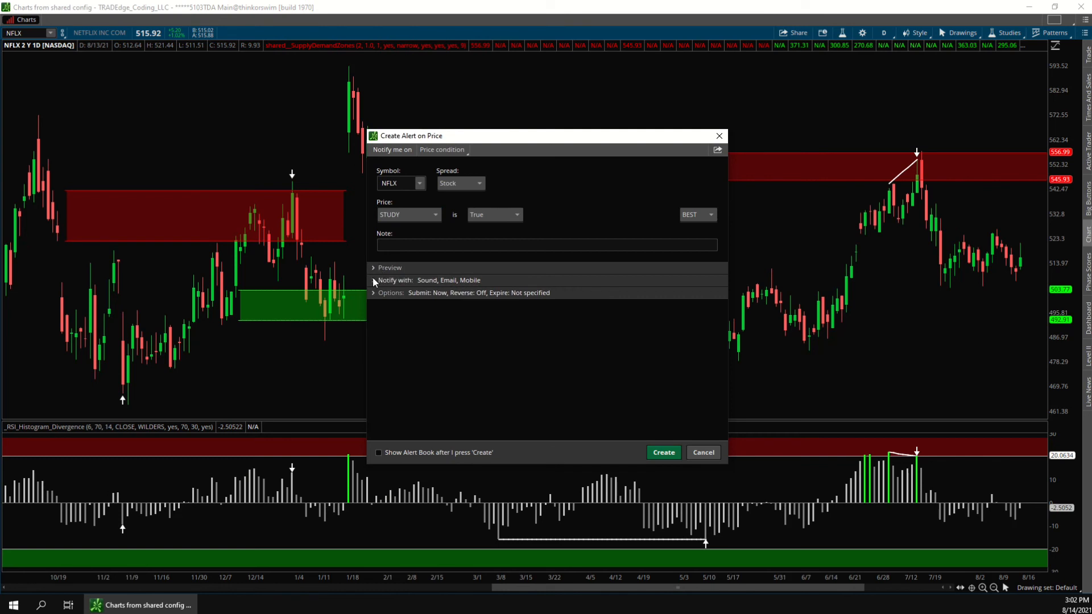
{"action": "left_click", "coordinate": [389, 280]}
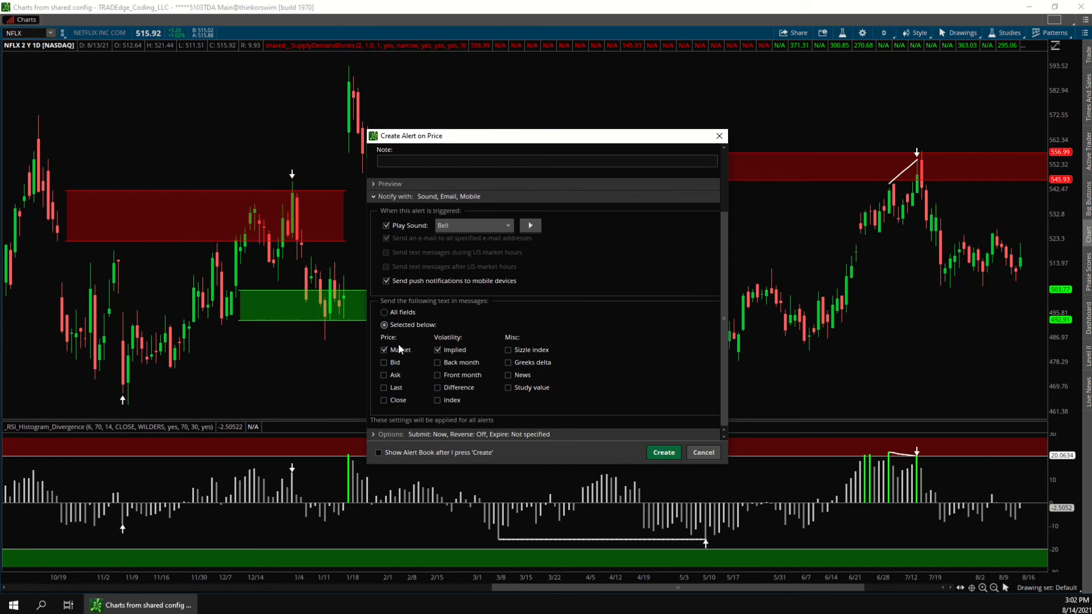
{"action": "left_click", "coordinate": [703, 452]}
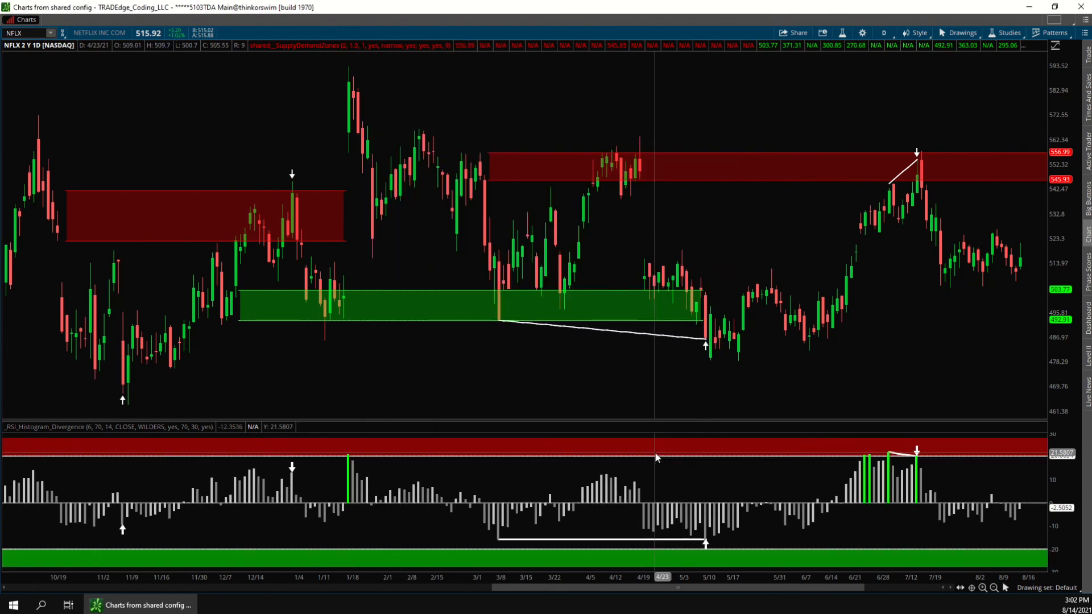